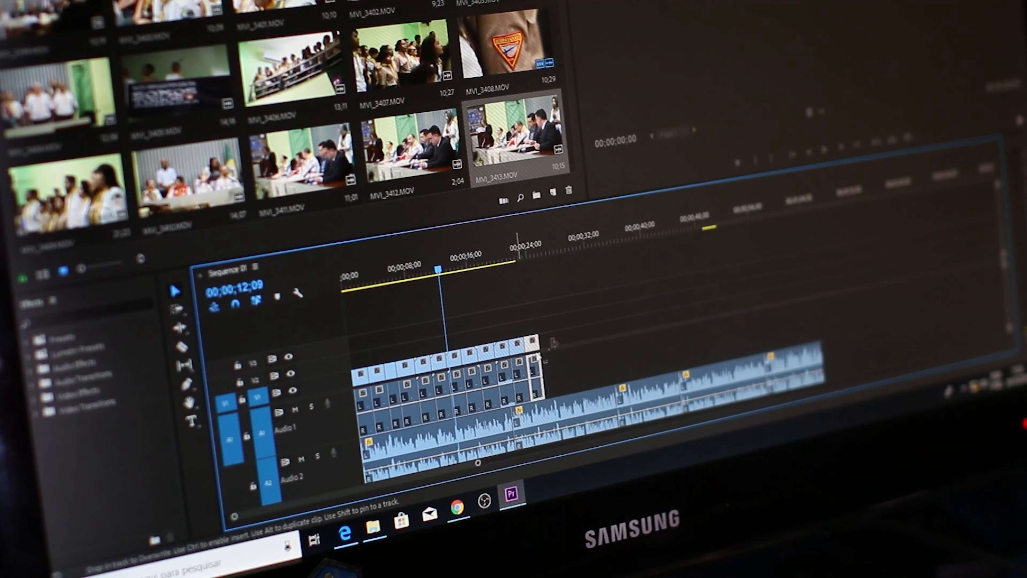
Step: Search 'cpuid hwmonitor' in a new Chrome tab and reach the official HWMonitor software page
{"action": "left_click", "coordinate": [496, 257]}
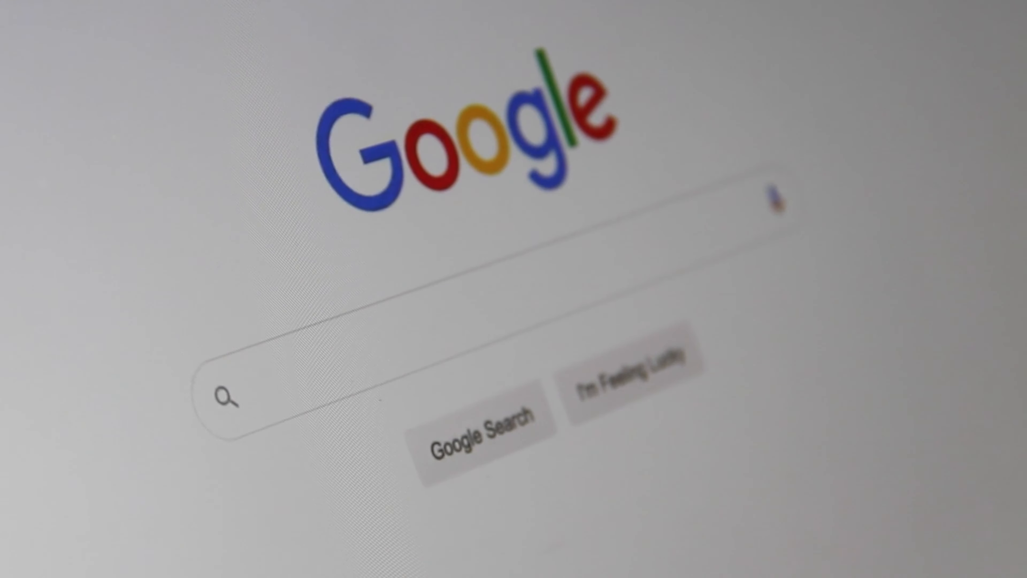
{"action": "type", "text": "Search"}
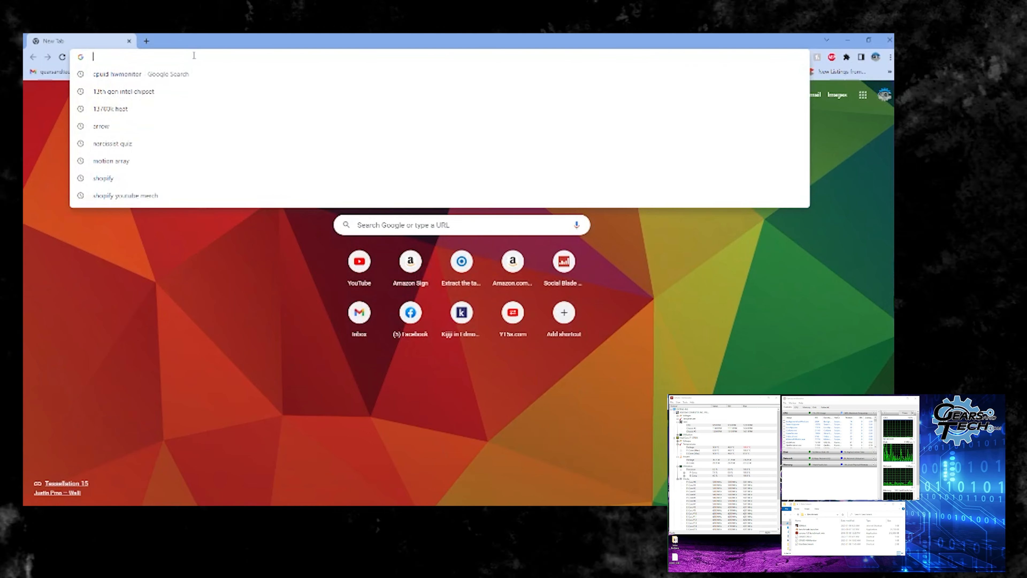
{"action": "type", "text": "cpuid hwmonitor"}
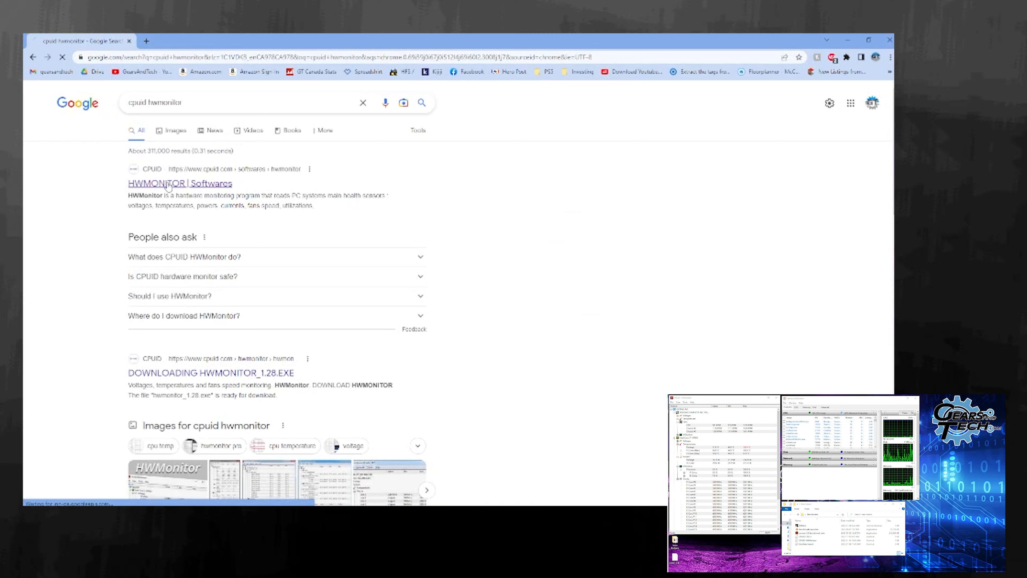
{"action": "left_click", "coordinate": [180, 183]}
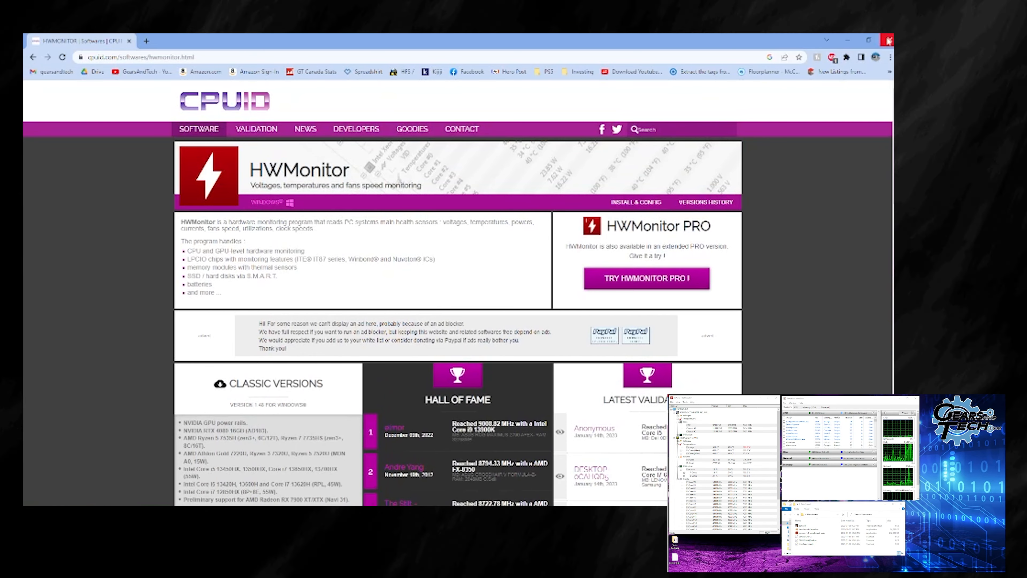
{"action": "left_click", "coordinate": [887, 40]}
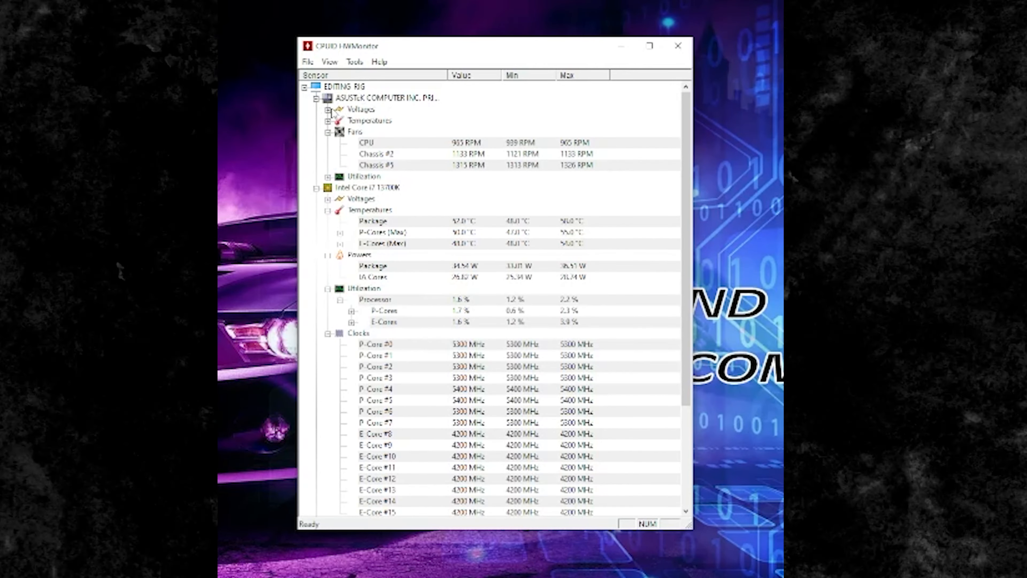
Step: Expand the motherboard Temperatures node and scroll to the i7 13700K per-core clock speeds
{"action": "left_click", "coordinate": [331, 120]}
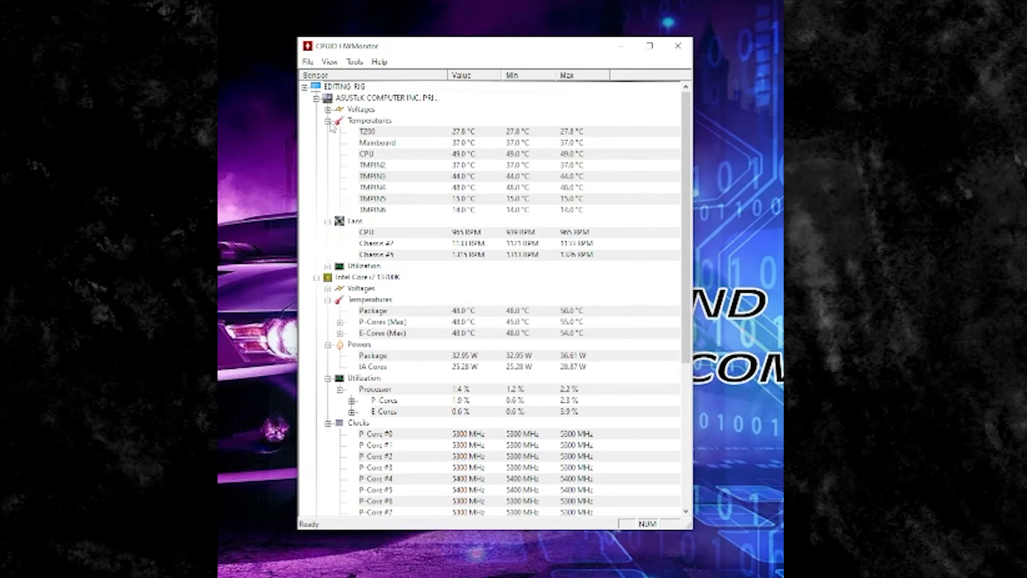
{"action": "left_click", "coordinate": [331, 120]}
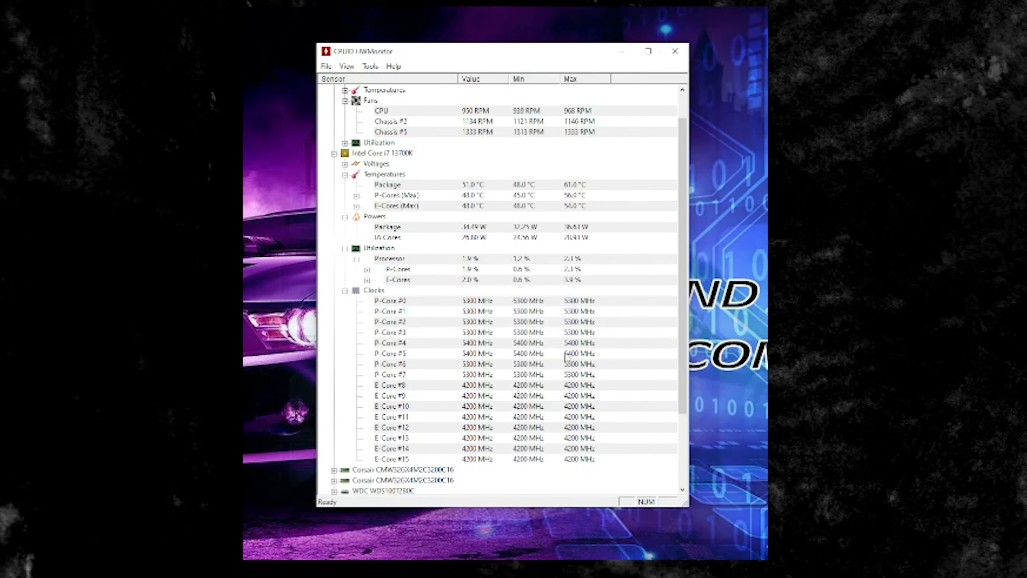
{"action": "scroll", "scroll_direction": "down", "scroll_amount": 3}
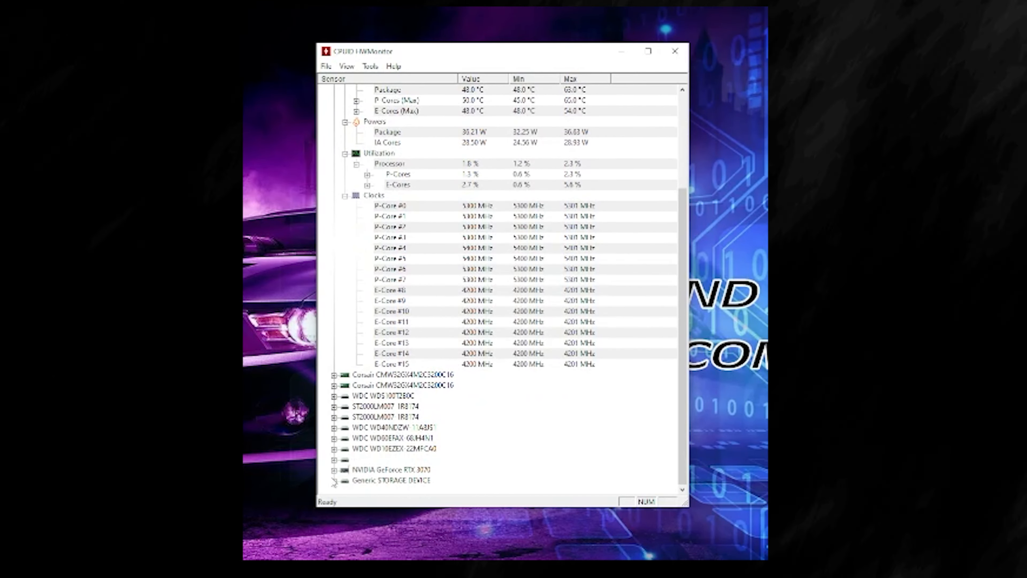
{"action": "scroll", "scroll_direction": "down", "scroll_amount": 3}
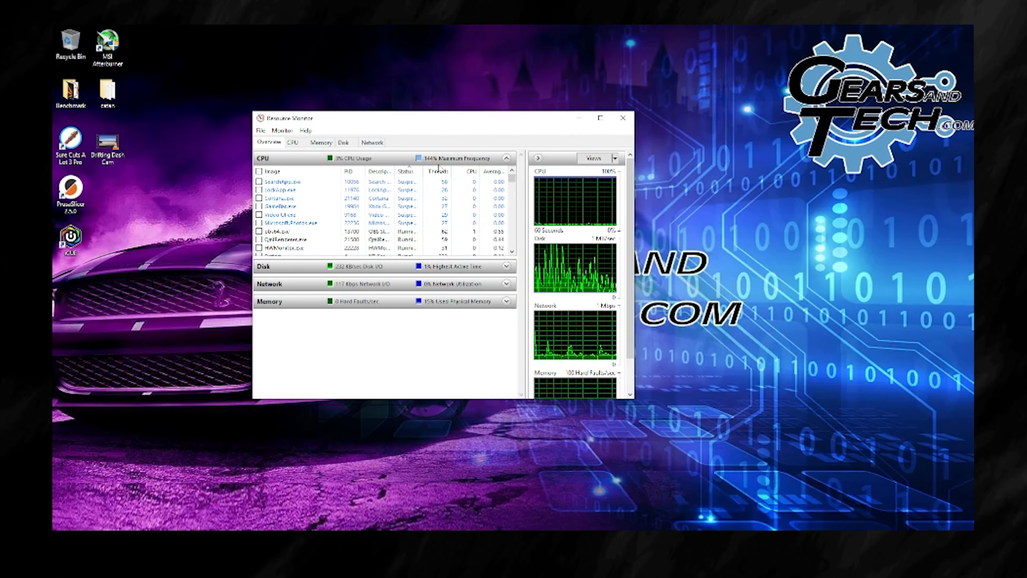
Step: Collapse the CPU process list so only the CPU, Disk, Network and Memory summaries remain
{"action": "left_click", "coordinate": [507, 157]}
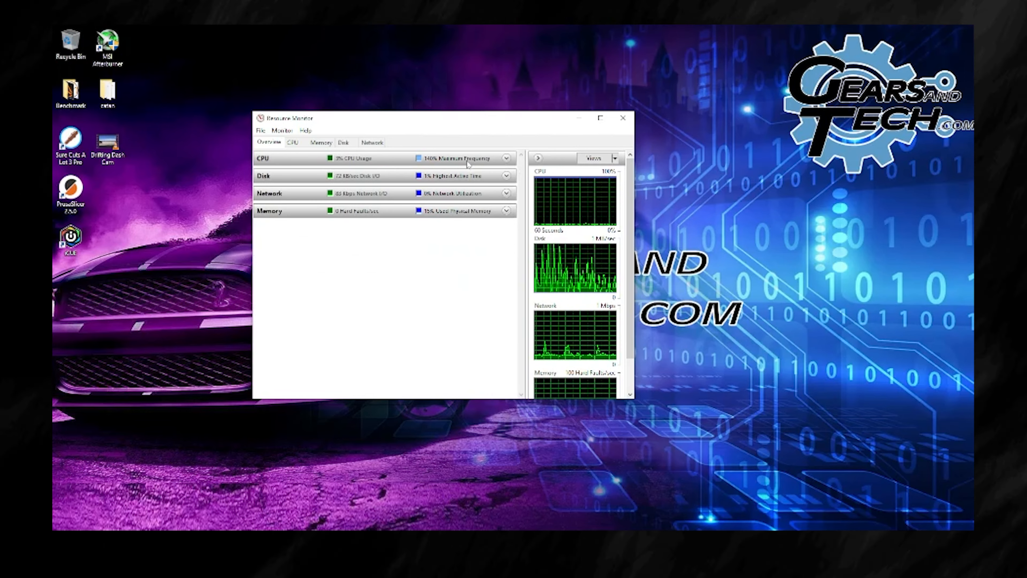